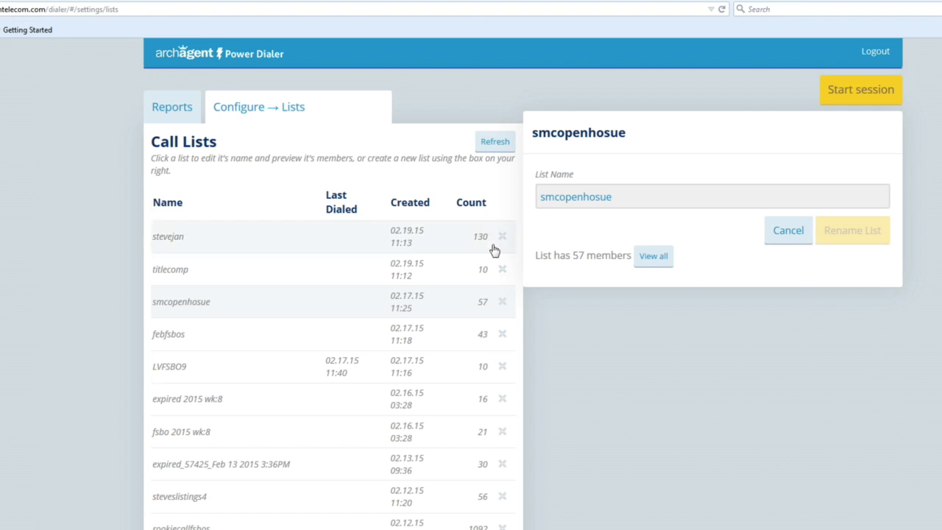
Open the Configure dropdown showing Voicemails, Emails, Lists, Scripts, Minutes and Admin sections.
left_click(259, 107)
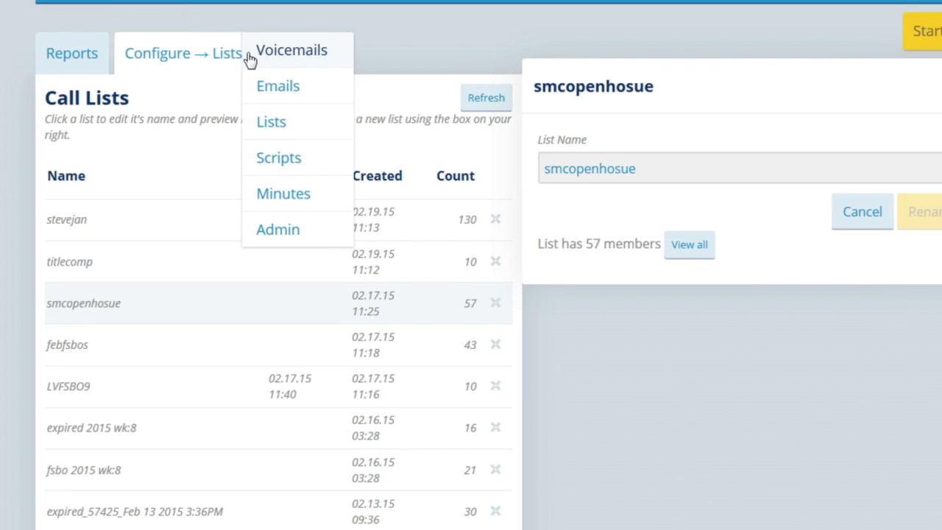
mouse_move(278, 158)
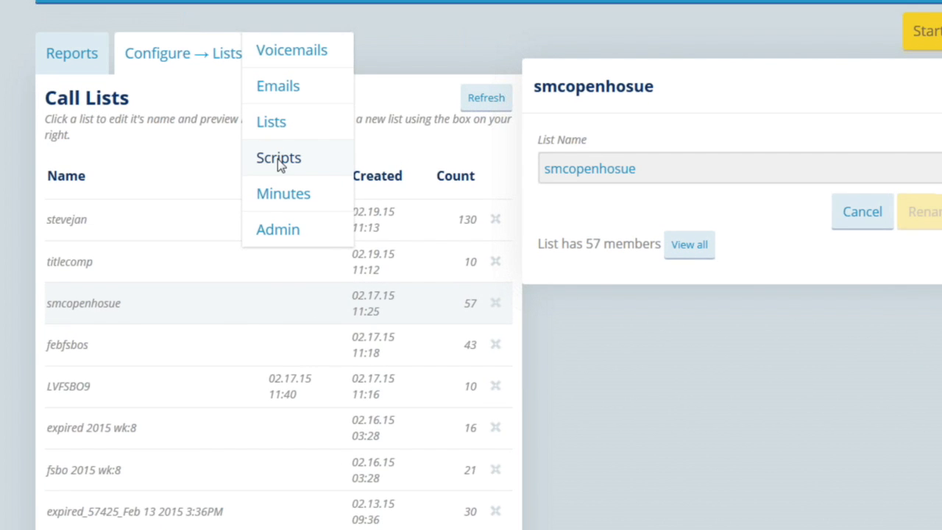
Load Expired Script 3 from Scripts, then go to the Buy more minutes page.
left_click(278, 157)
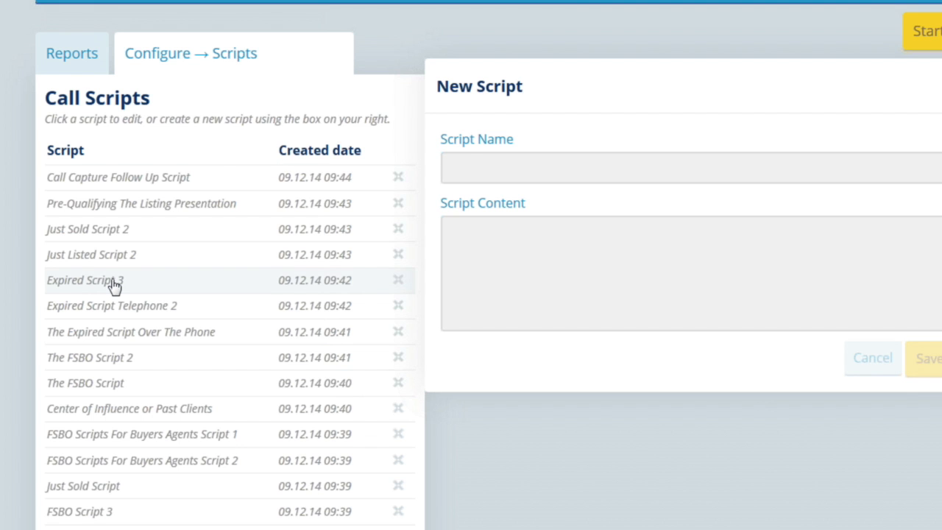
left_click(84, 279)
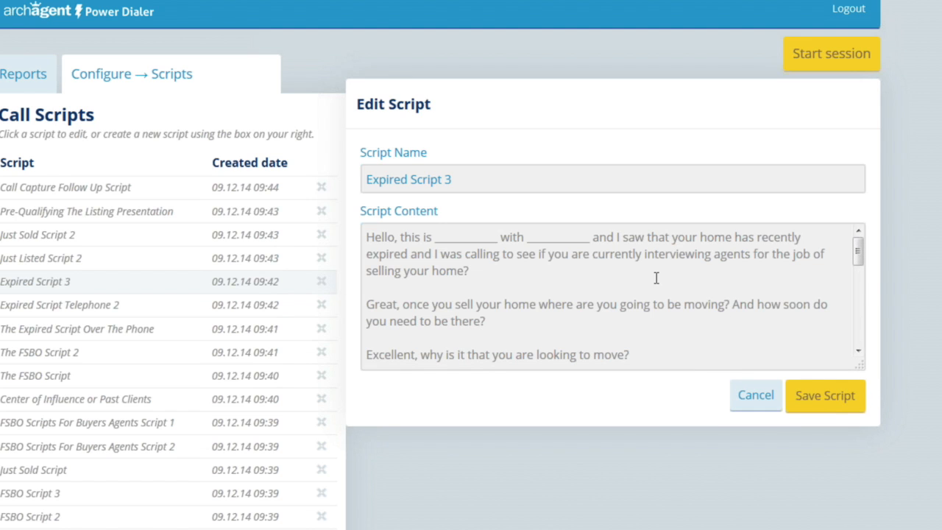
left_click(147, 74)
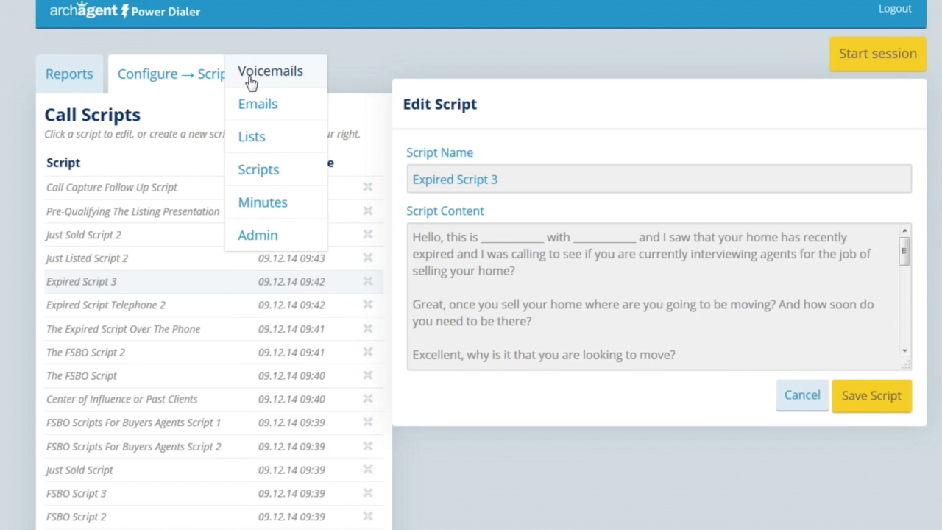
mouse_move(262, 202)
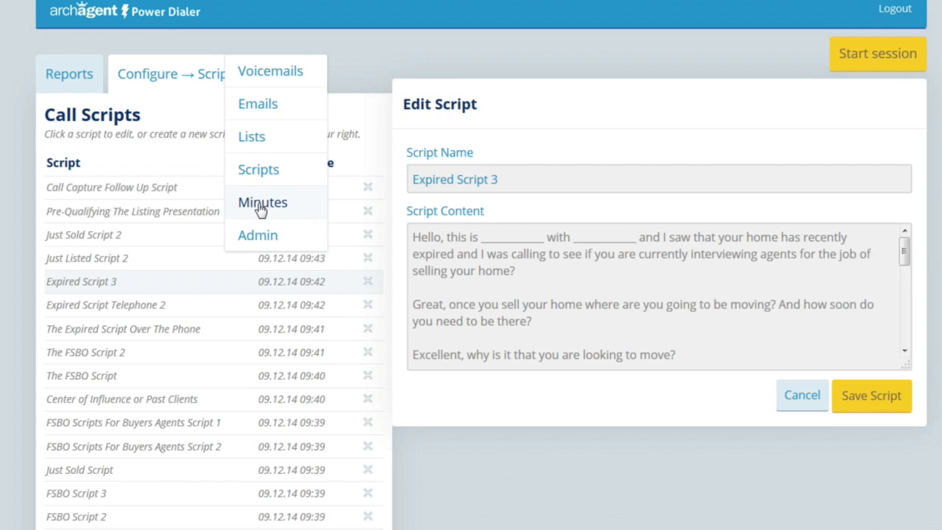
left_click(263, 202)
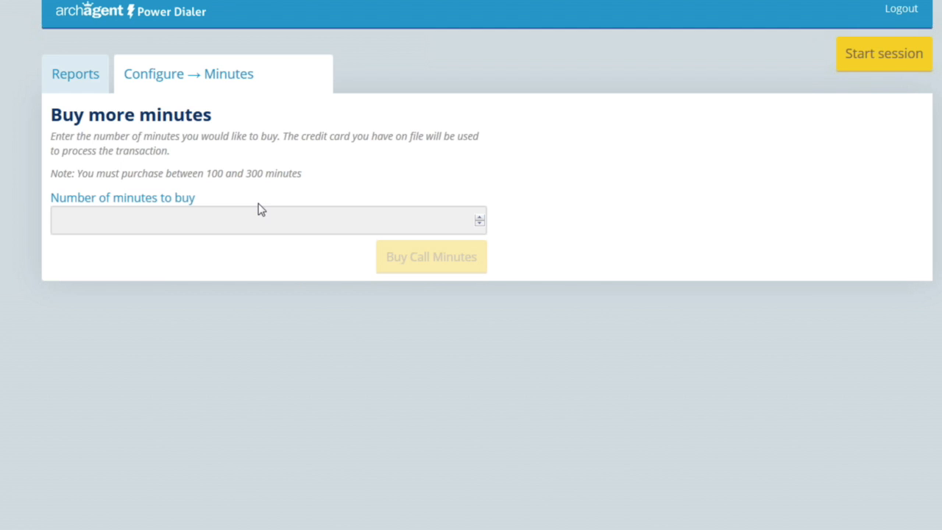
mouse_move(255, 212)
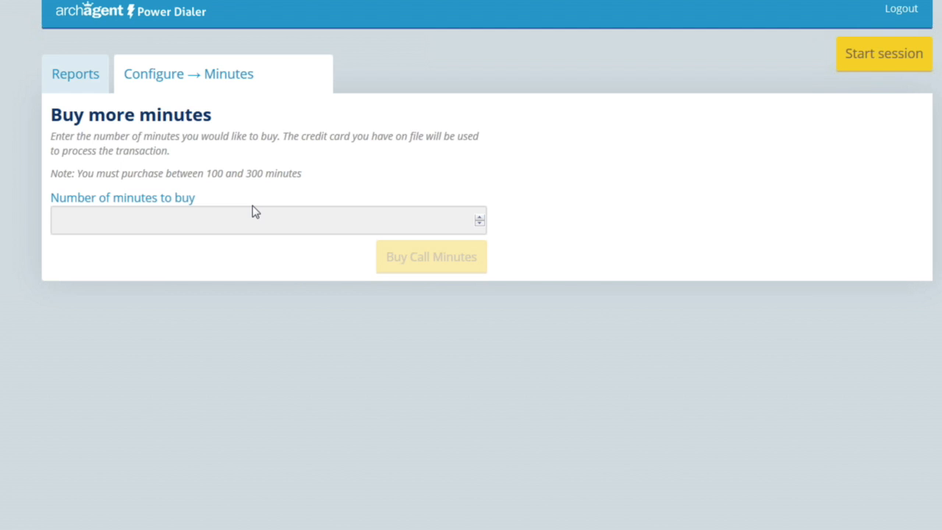